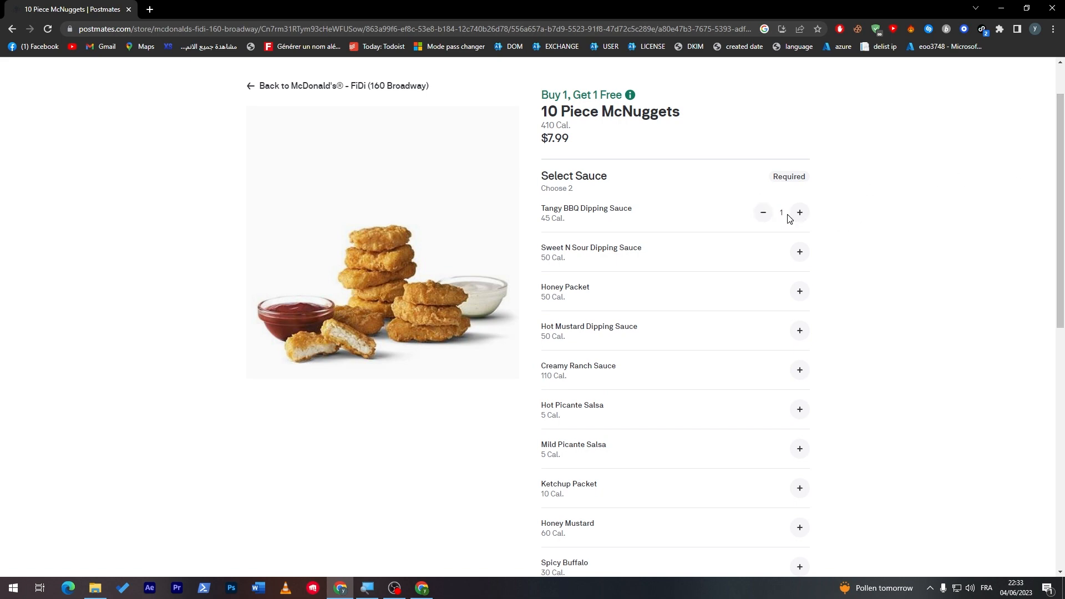
Step: Scroll to the quantity selector and ADD 2 TO ORDER button showing $7.99
{"action": "scroll", "scroll_direction": "down", "scroll_amount": 3}
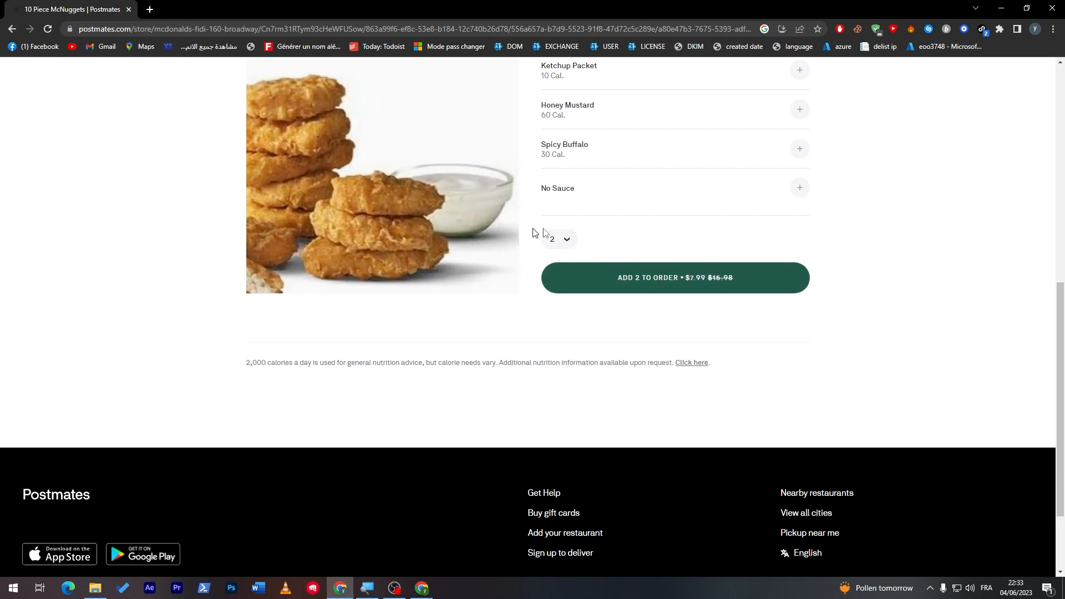
Step: Add the two 10 Piece McNuggets to the cart and proceed to delivery checkout
{"action": "left_click", "coordinate": [675, 280]}
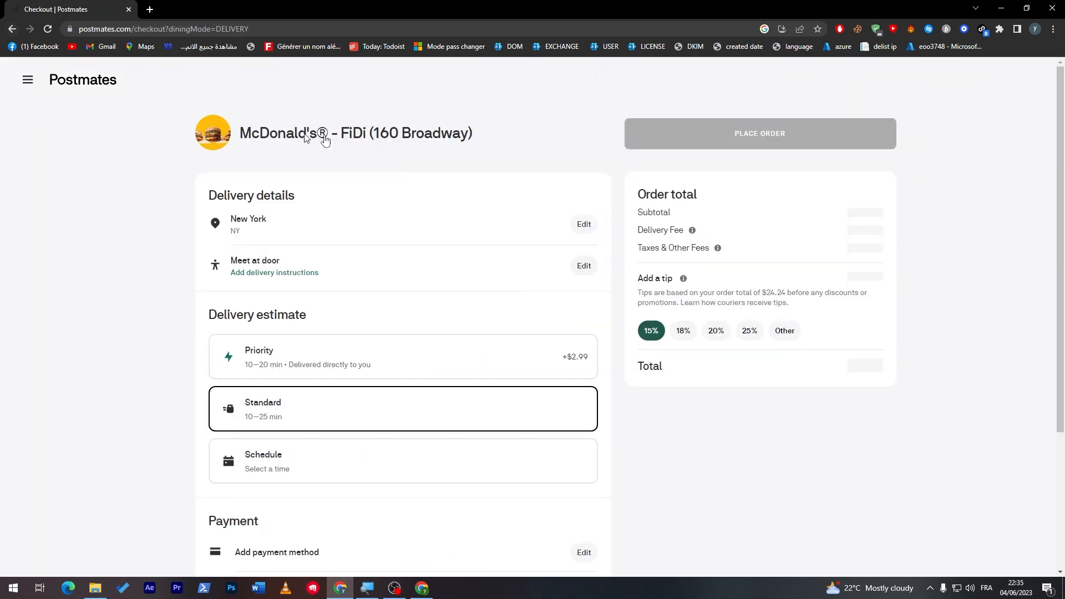
Step: Edit the delivery details and choose Leave at door as the drop-off option
{"action": "left_click", "coordinate": [582, 265]}
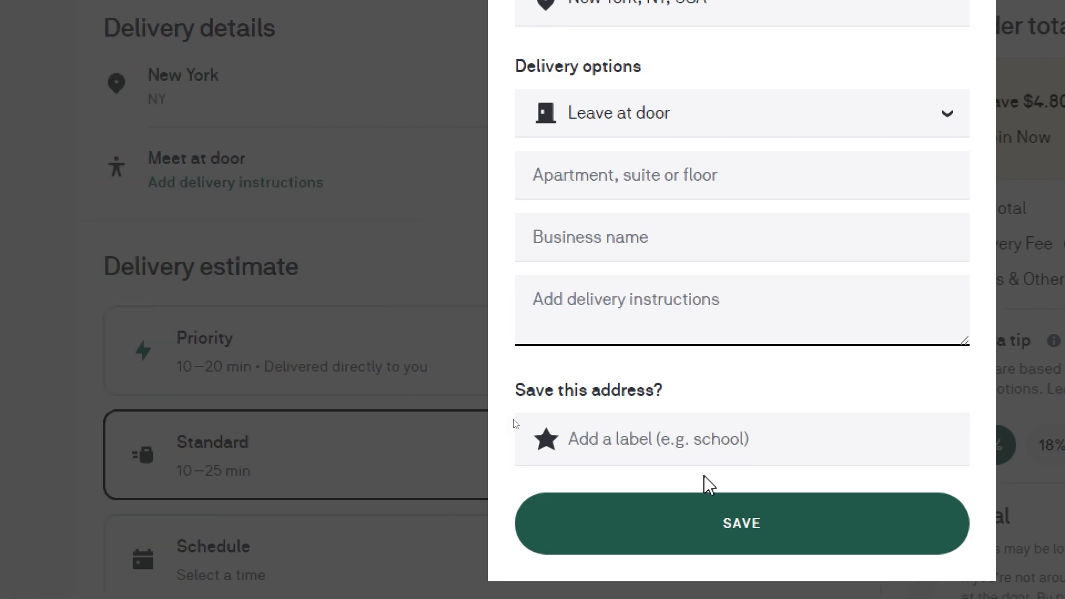
Step: Save the apartment and delivery instructions, returning to checkout with a $19.88 total
{"action": "left_click", "coordinate": [740, 522]}
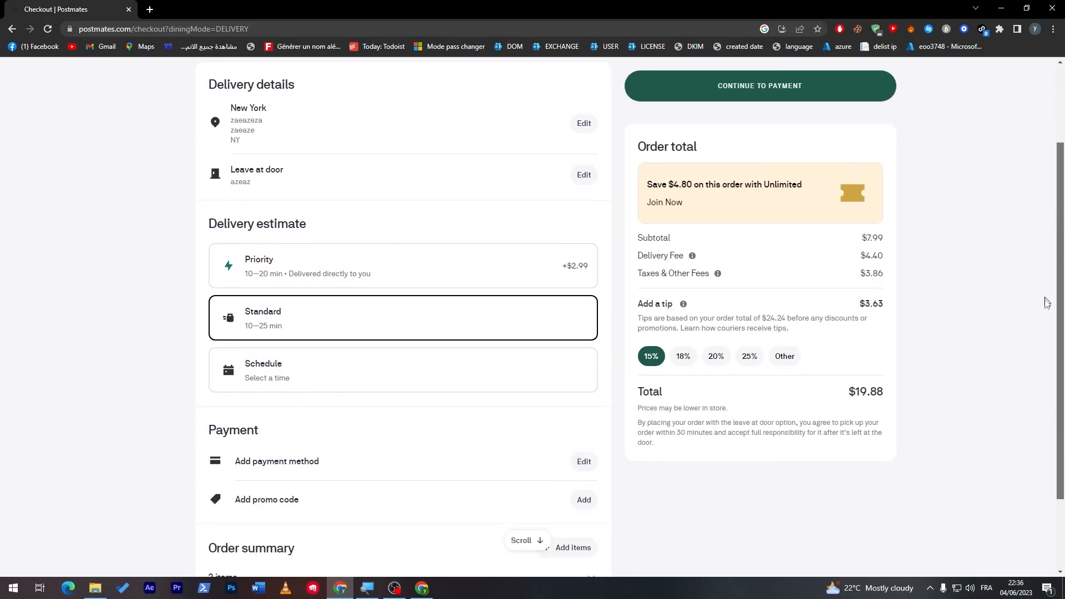